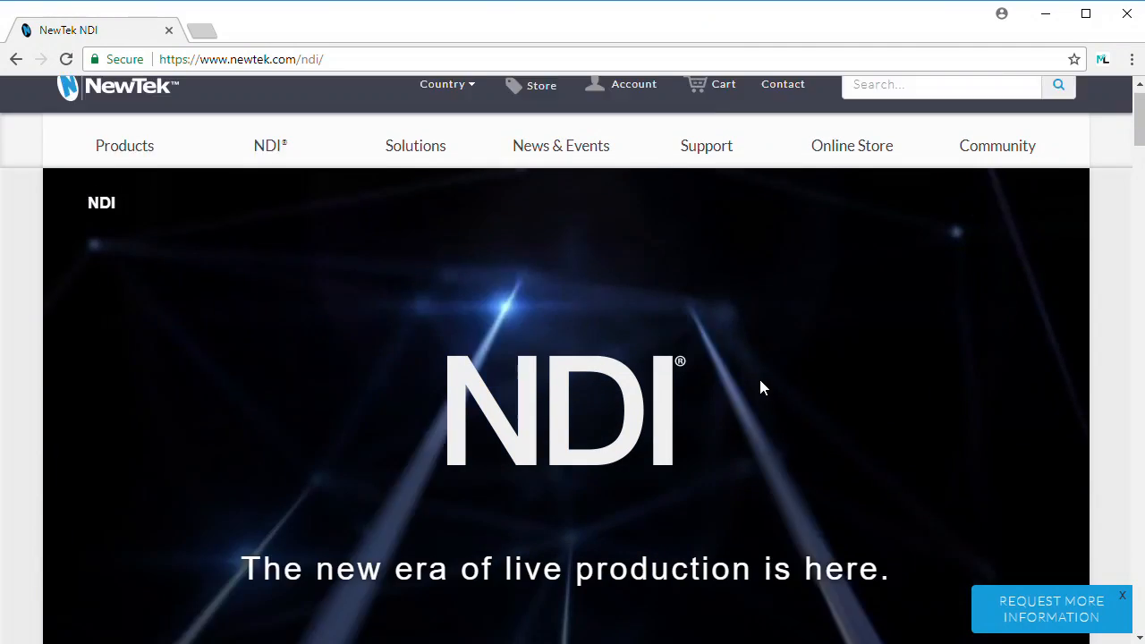
{"action": "scroll", "scroll_direction": "down", "scroll_amount": 3}
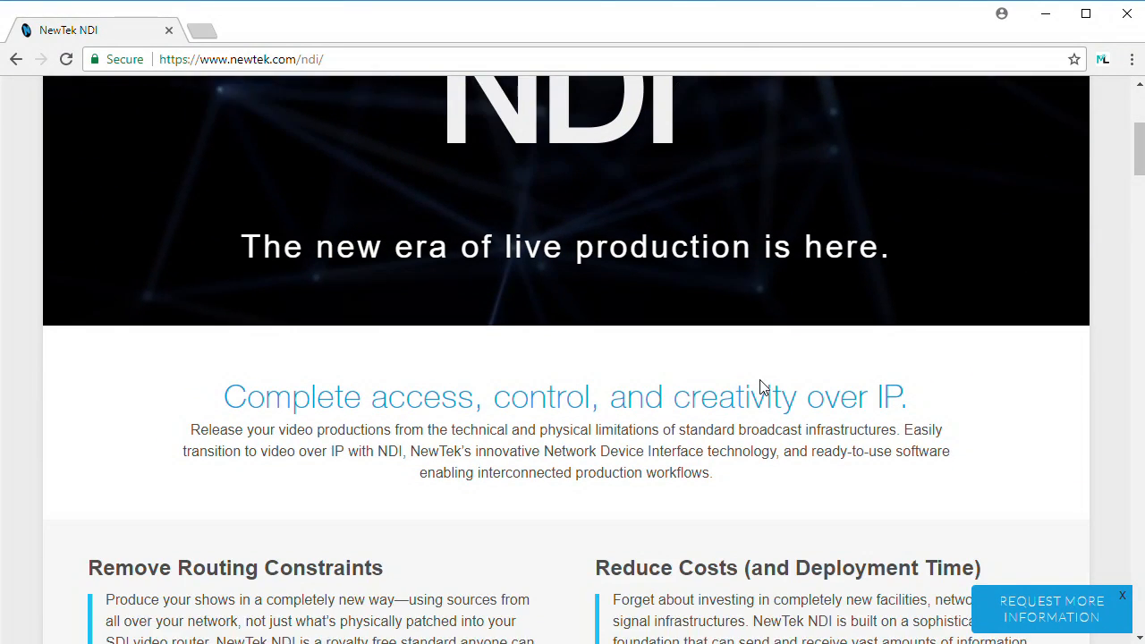
{"action": "scroll", "scroll_direction": "down", "scroll_amount": 3}
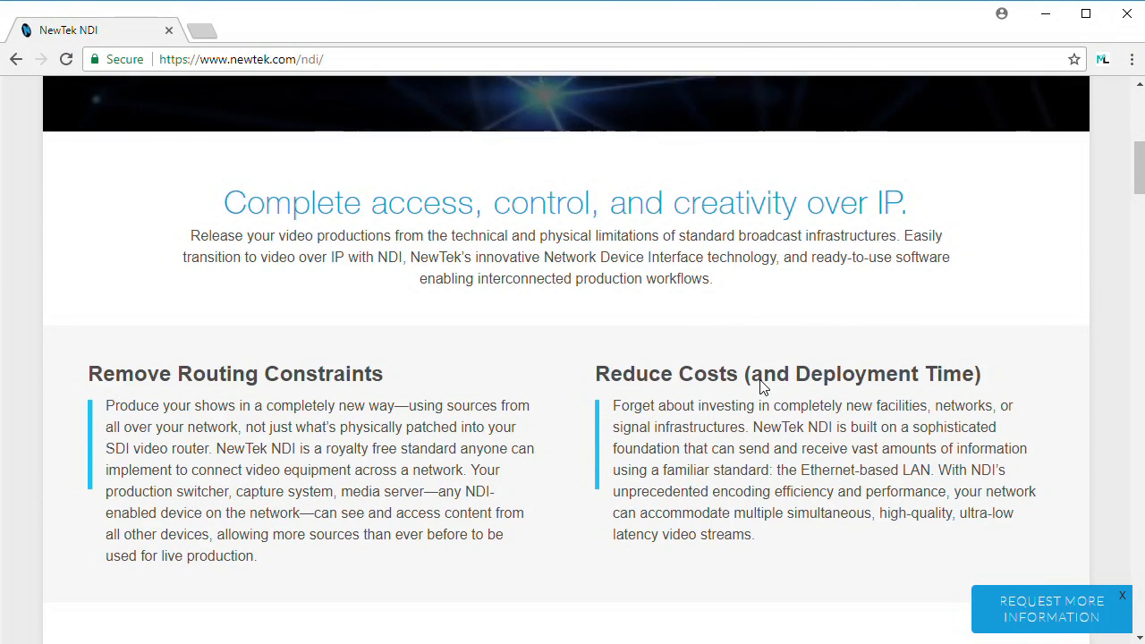
{"action": "scroll", "scroll_direction": "down", "scroll_amount": 3}
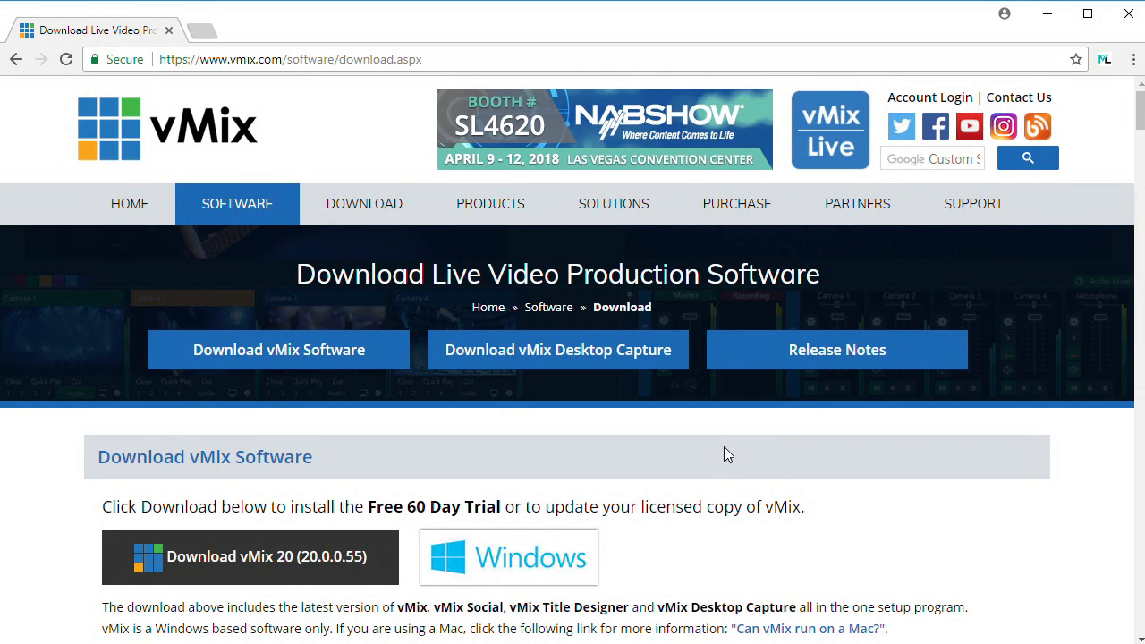
{"action": "scroll", "scroll_direction": "down", "scroll_amount": 3}
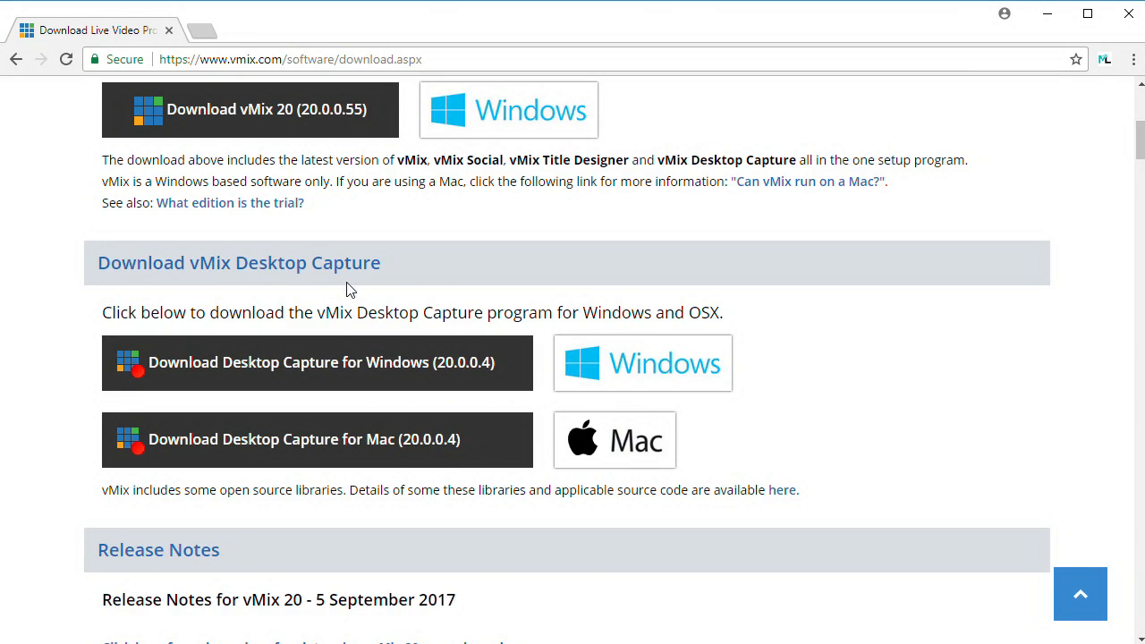
{"action": "mouse_move", "coordinate": [48, 428]}
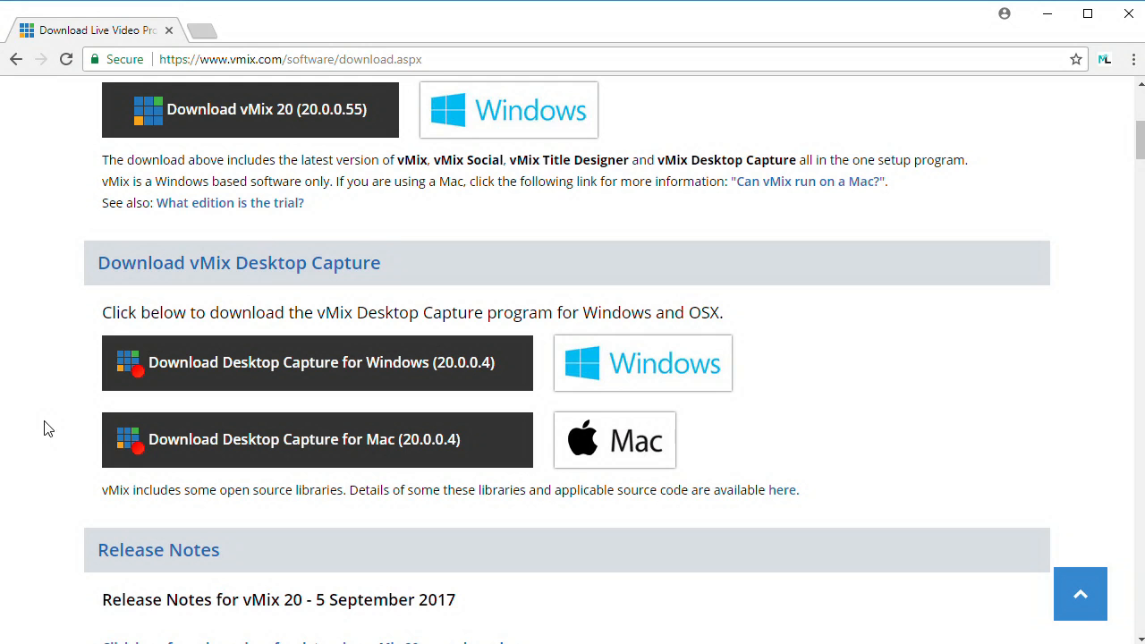